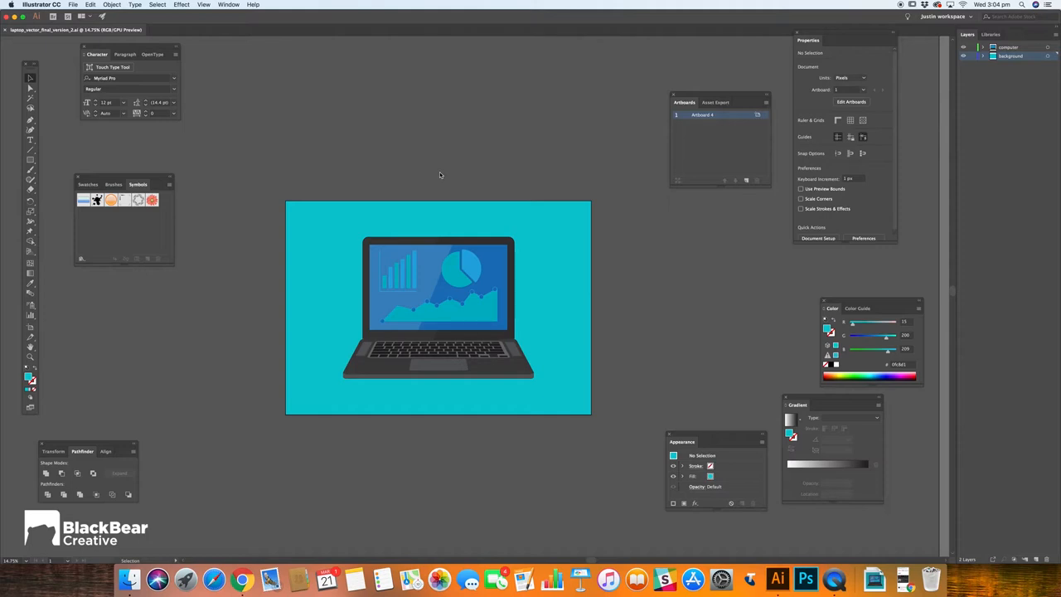
mouse_move(171, 280)
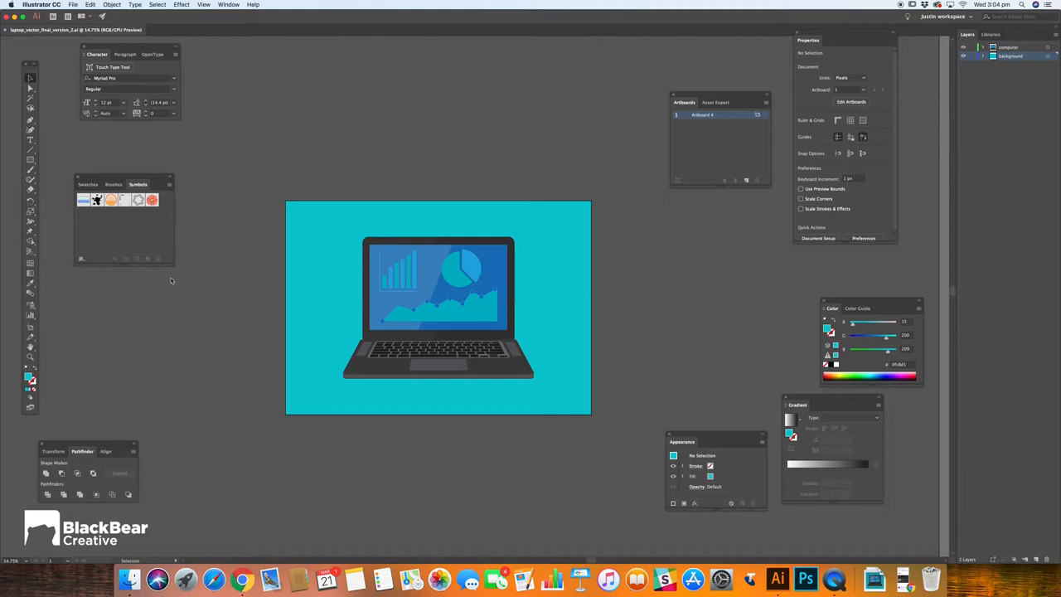
mouse_move(623, 264)
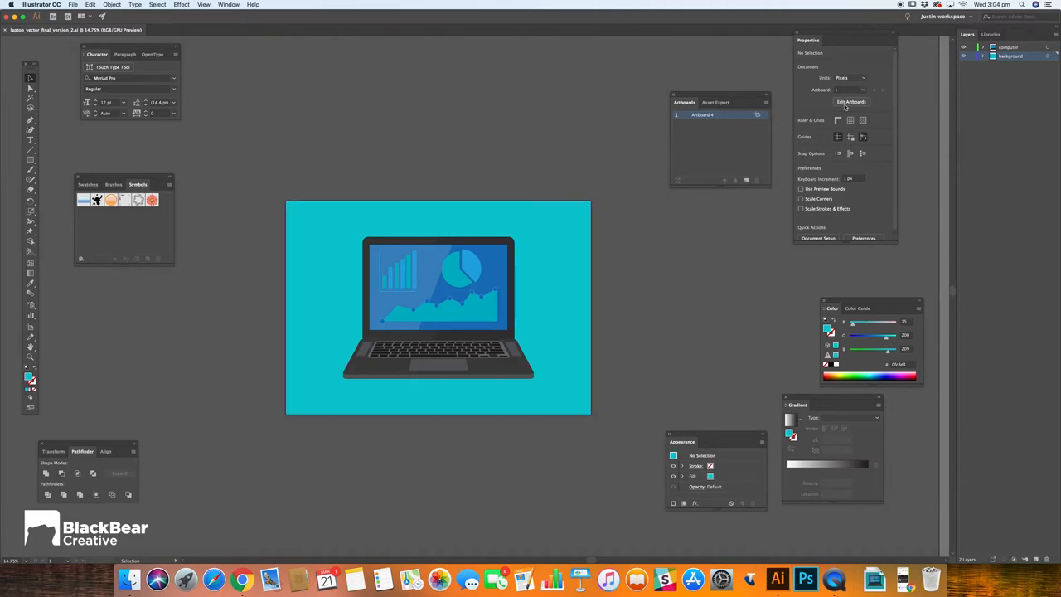
mouse_move(541, 155)
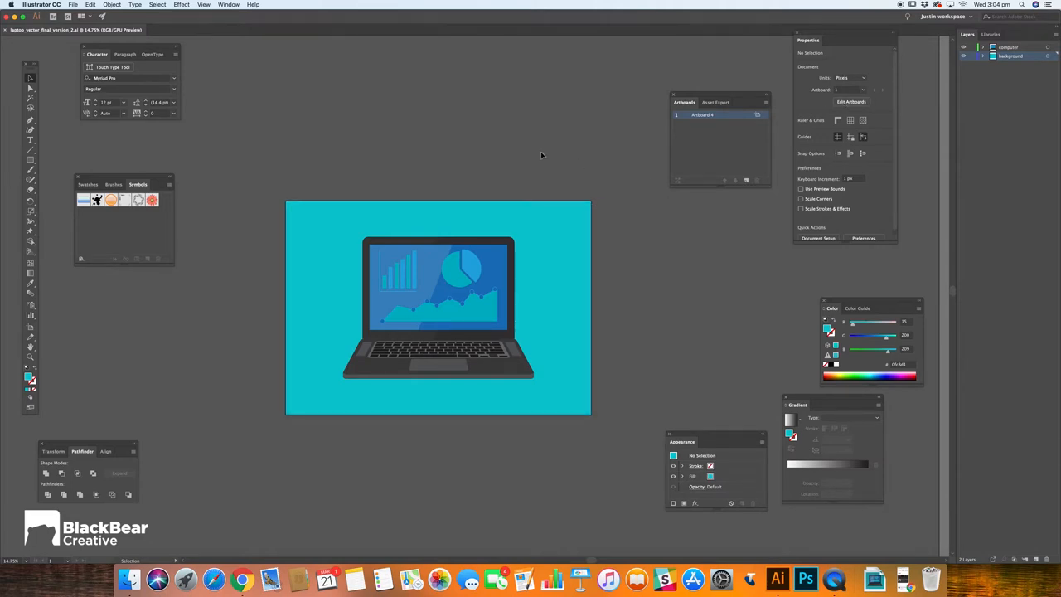
mouse_move(583, 166)
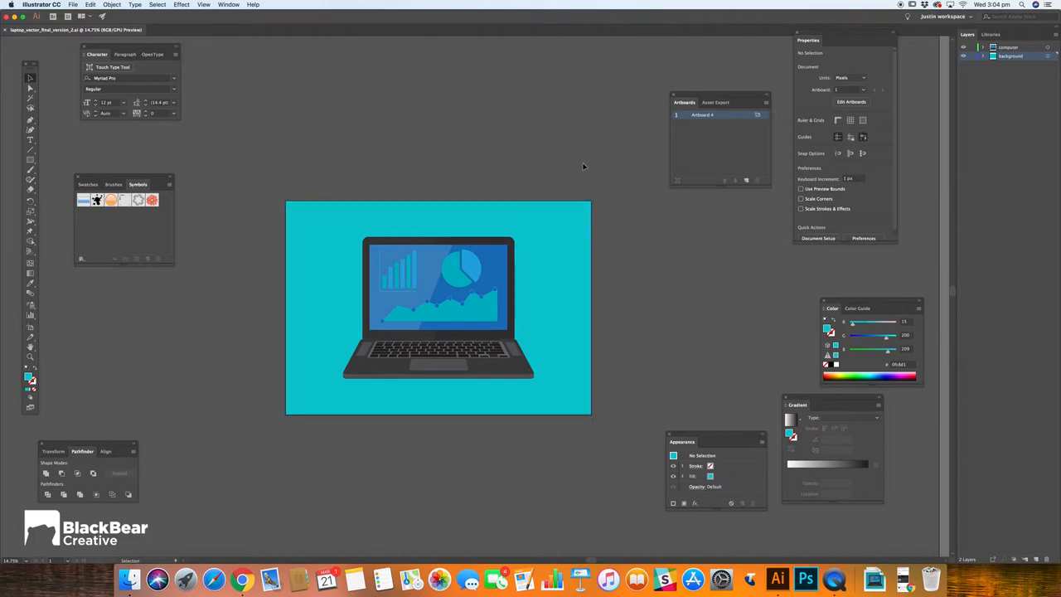